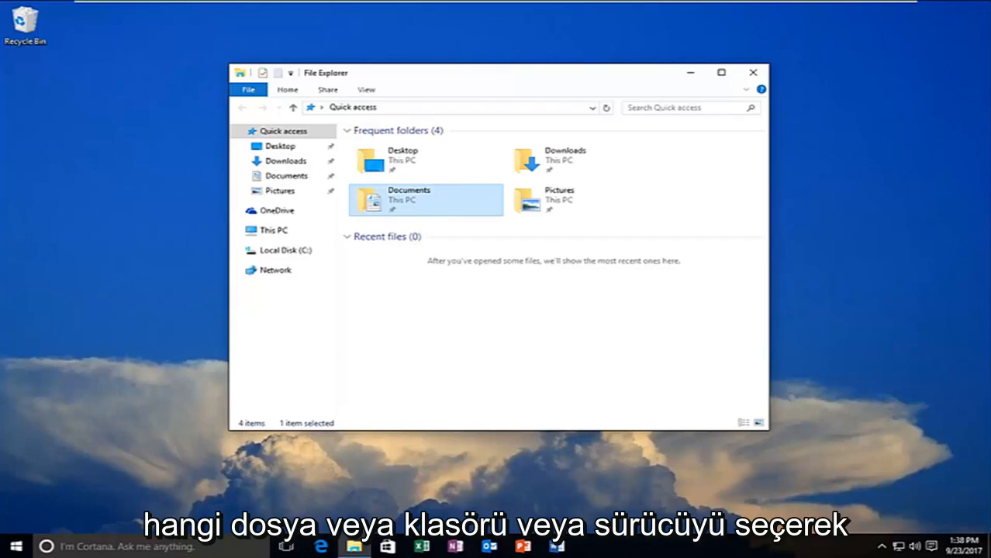
mouse_move(583, 160)
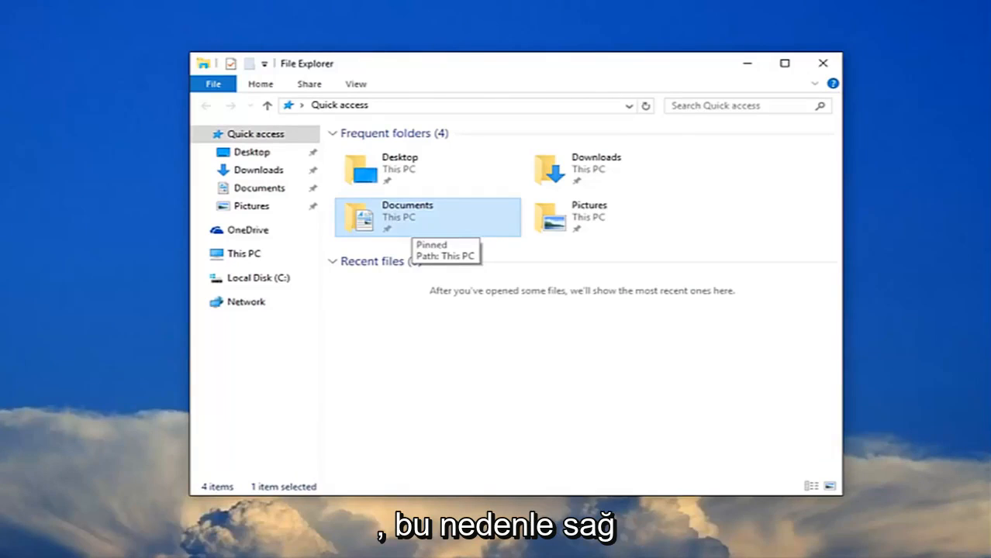
- Show the Security permissions for the Documents folder from its Properties
right_click(406, 217)
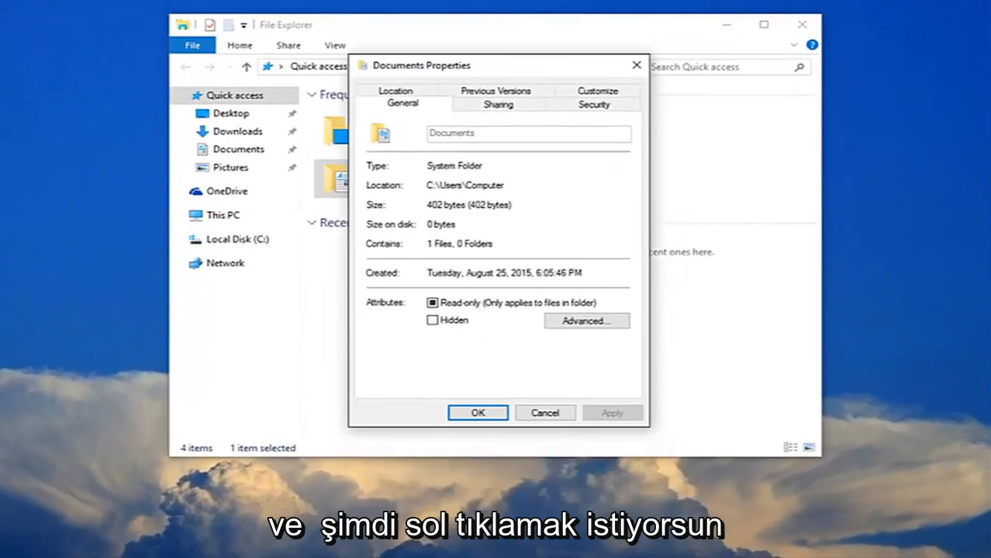
click(594, 105)
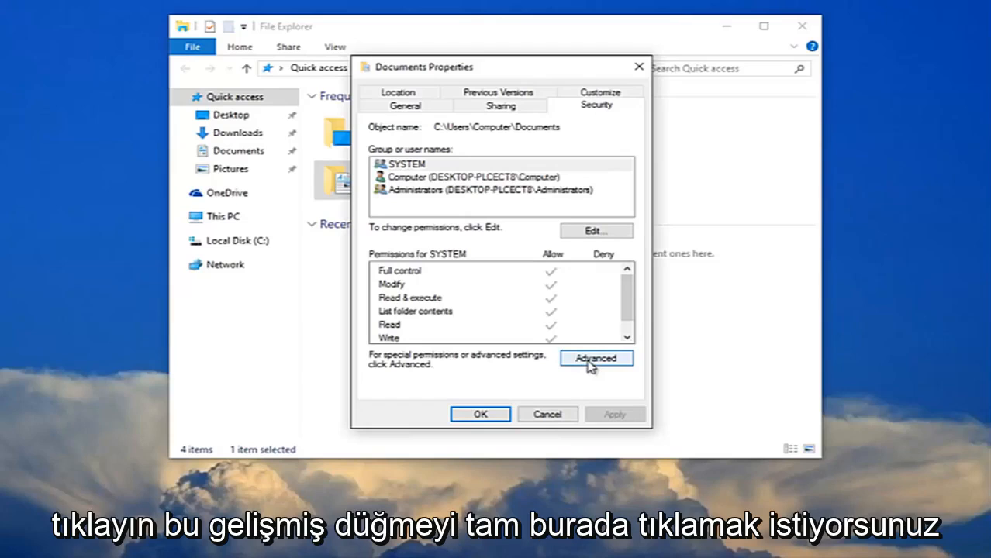
- Start a new permission entry in the Documents folder's Advanced Security Settings
click(595, 358)
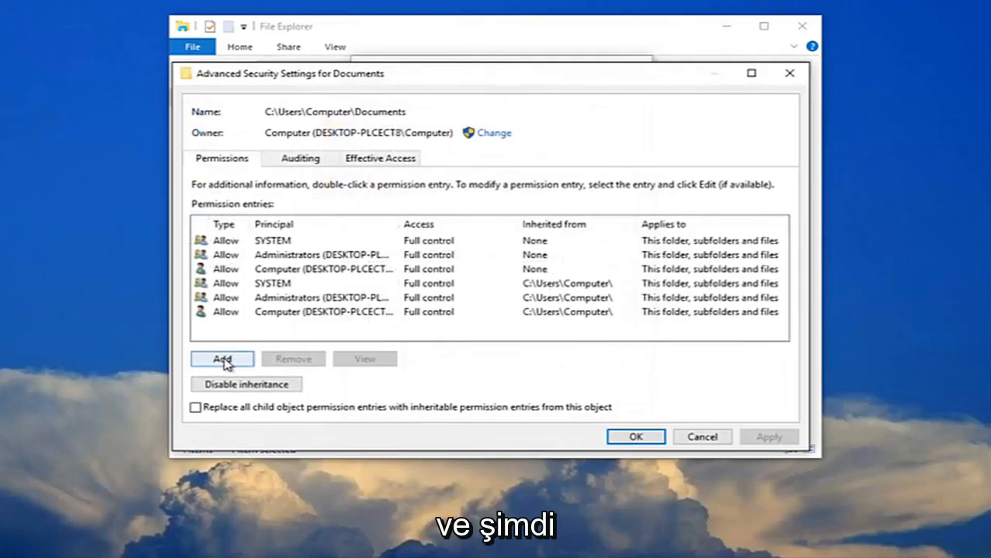
click(222, 358)
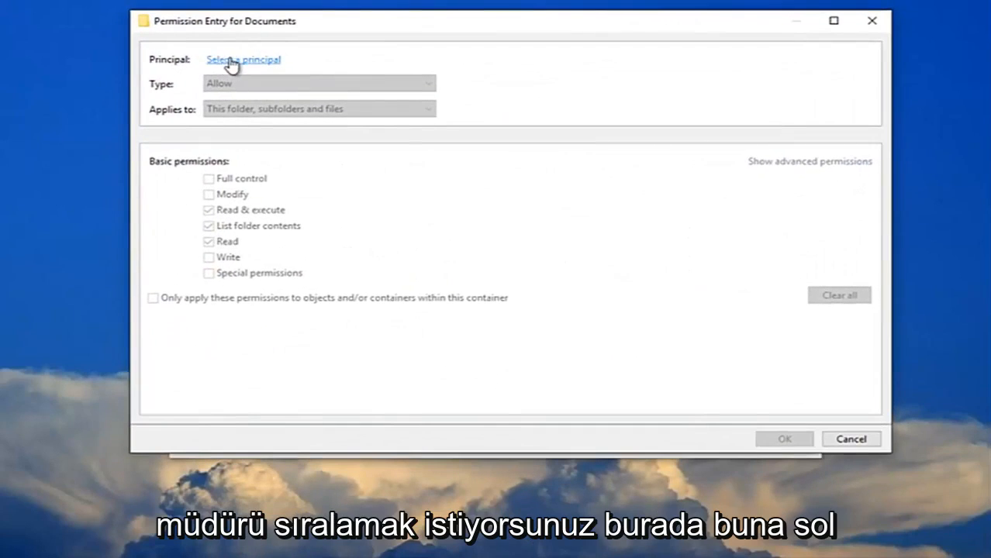
- Select Everyone as the entry's principal via Find Now and allow Full control
click(244, 59)
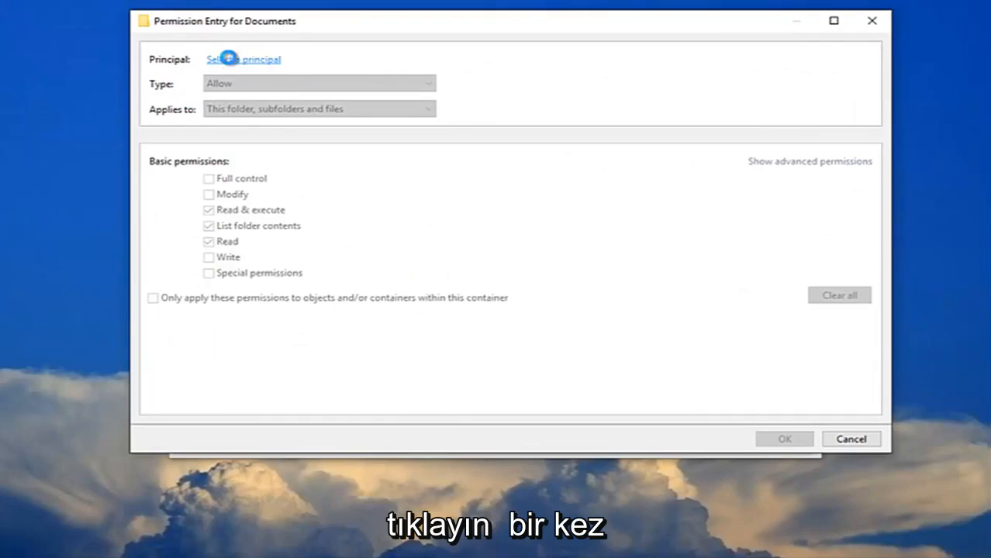
click(244, 59)
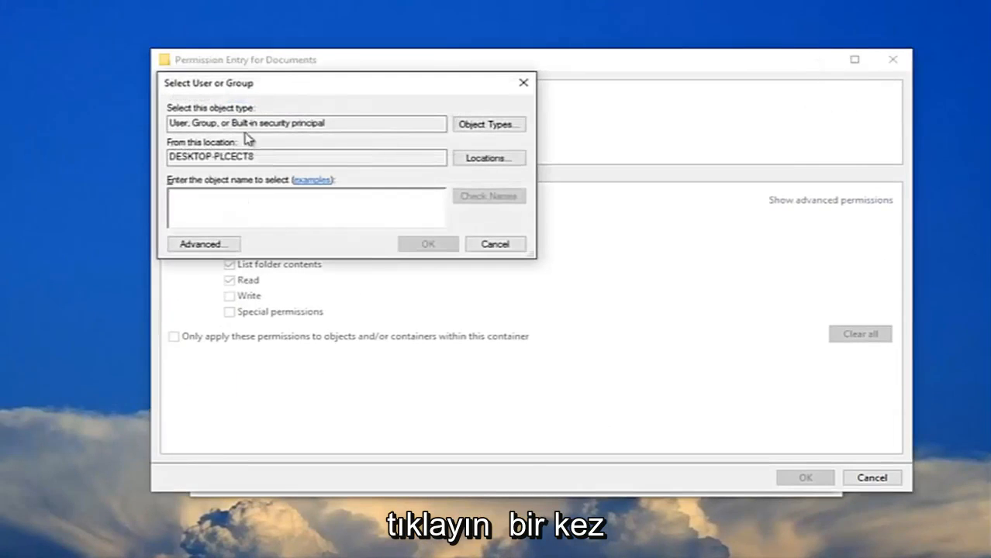
click(203, 243)
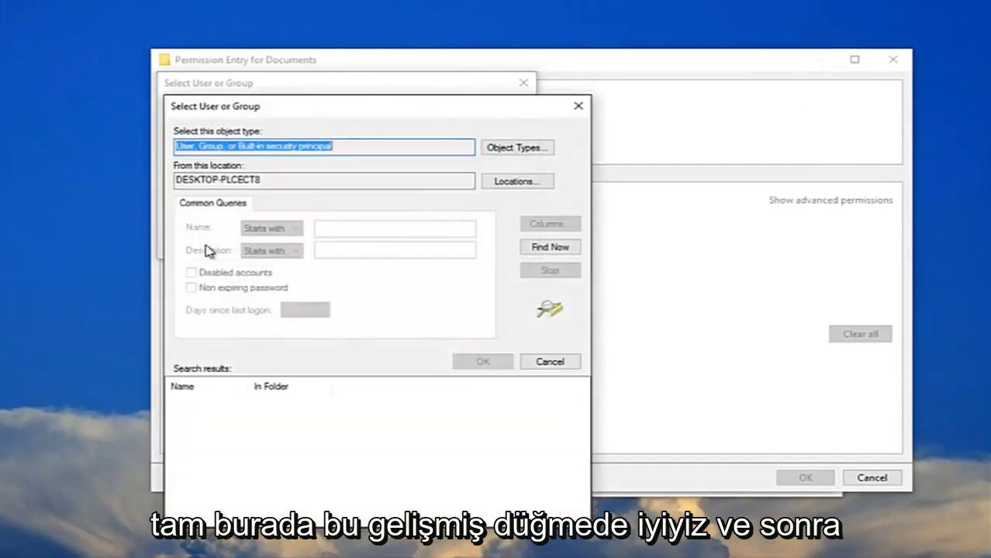
click(549, 247)
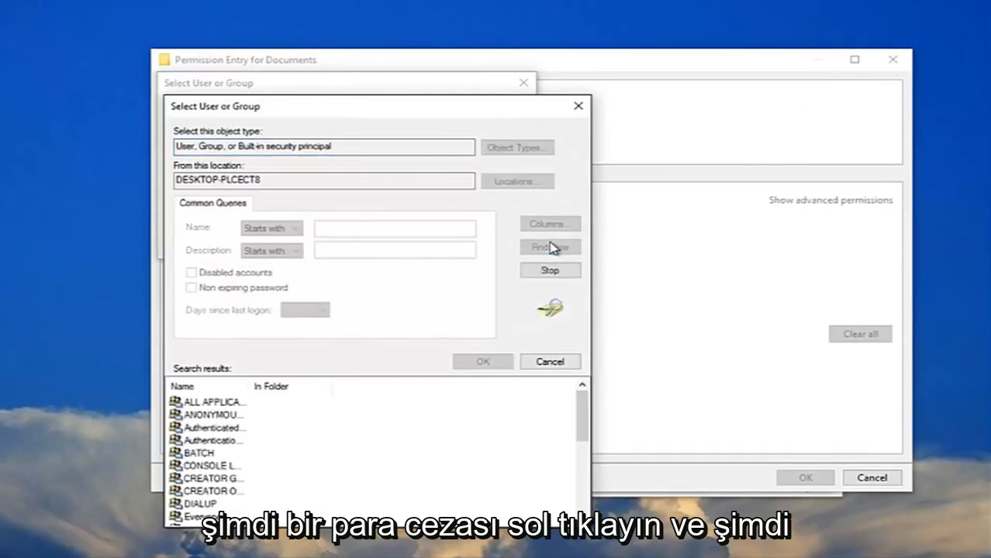
click(549, 247)
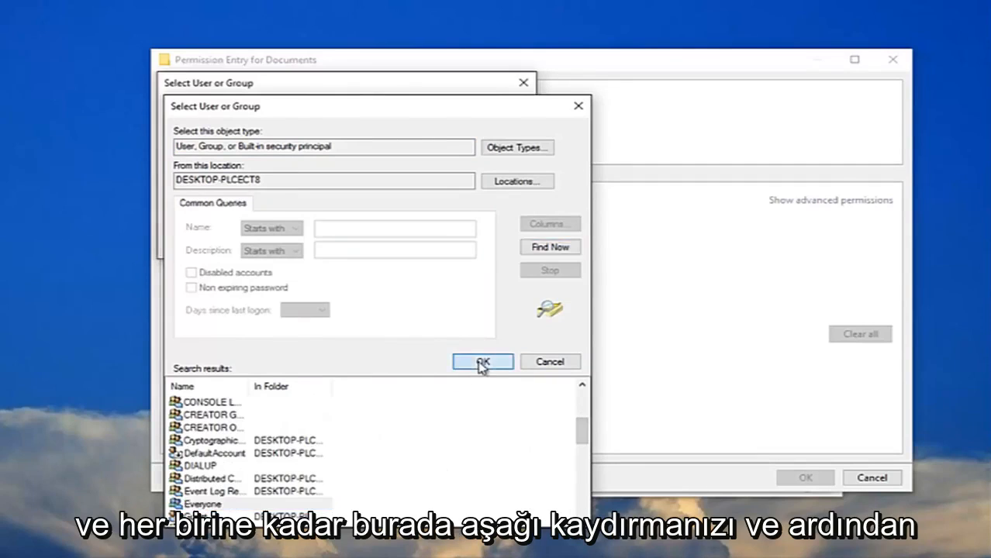
click(481, 363)
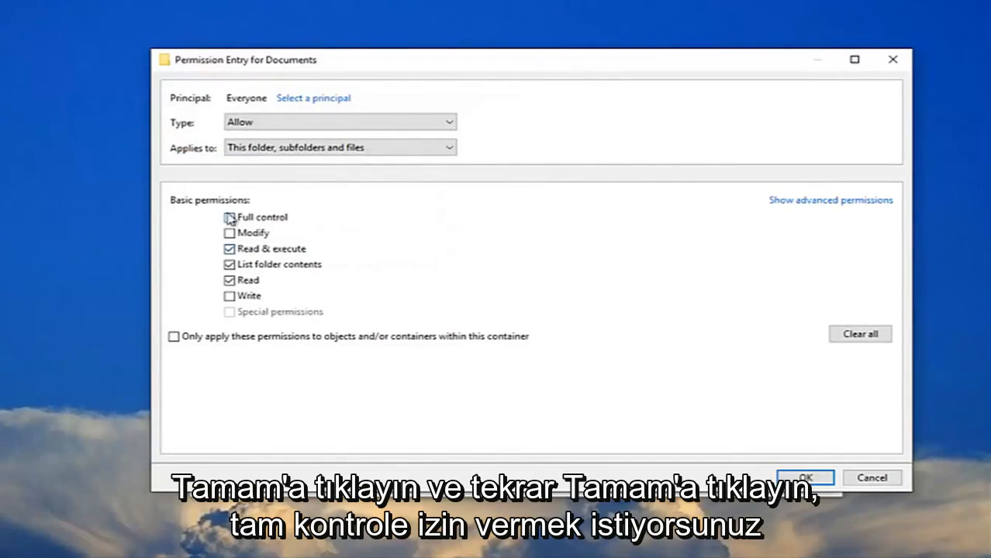
click(229, 217)
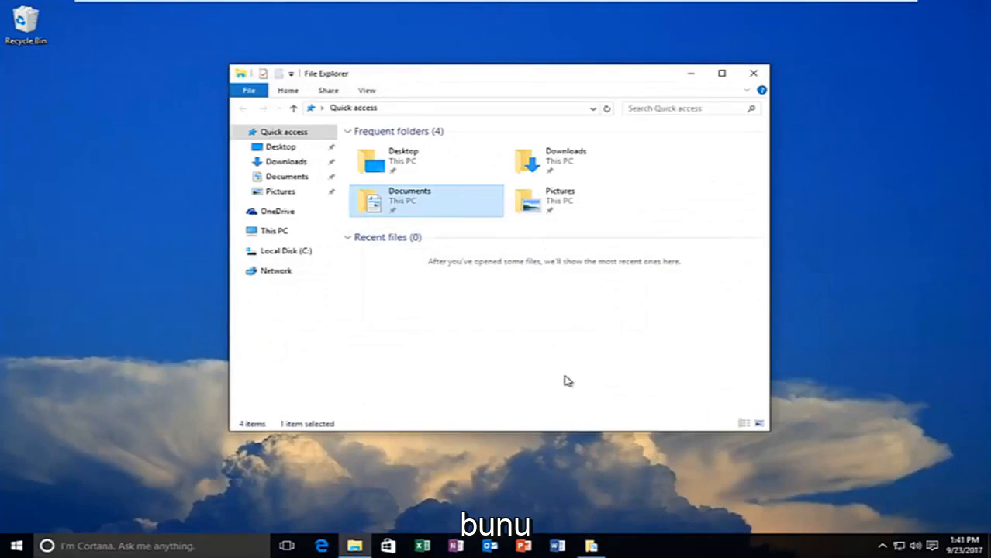
mouse_move(490, 382)
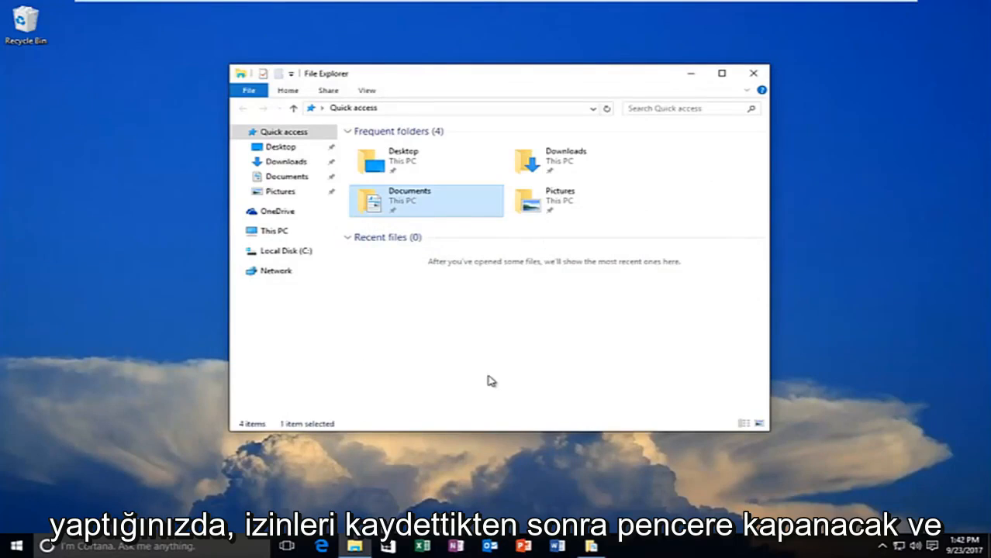